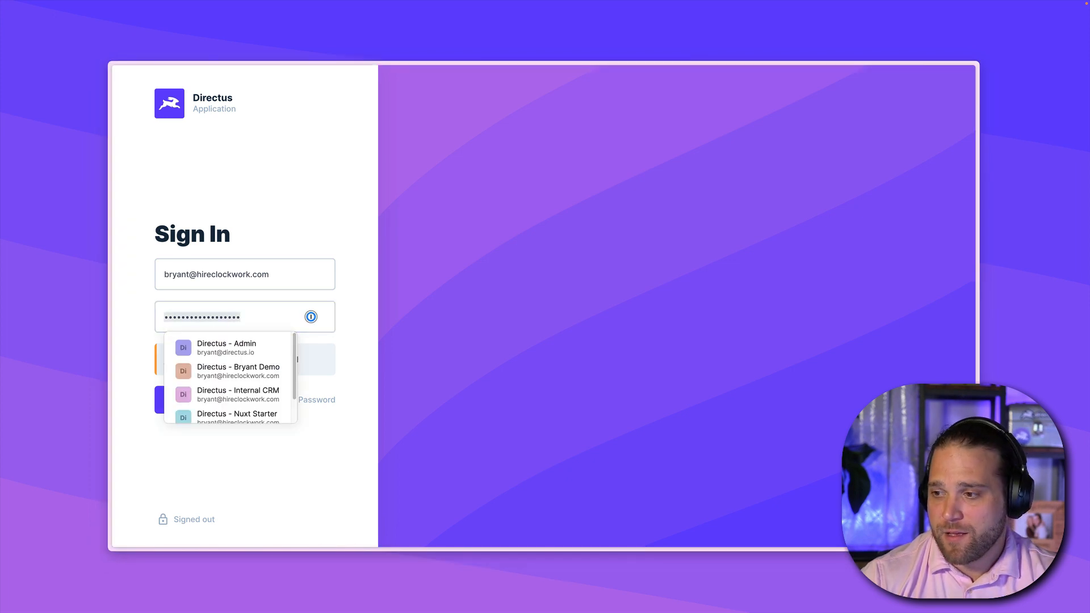
mouse_move(363, 317)
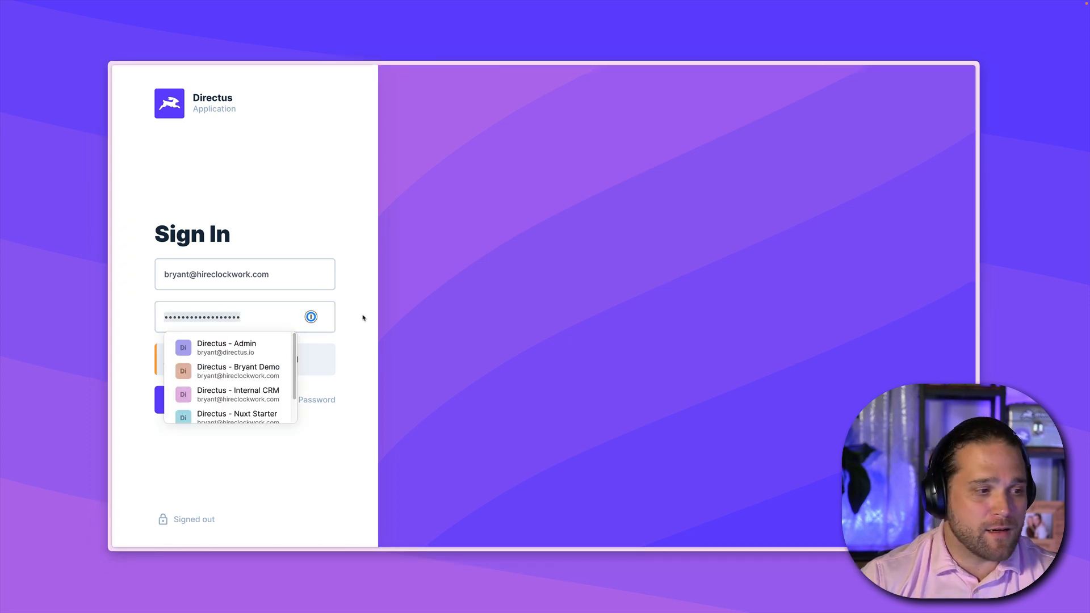
Sign in as the administrator, retrying after the 'Wrong username or password' error.
click(195, 400)
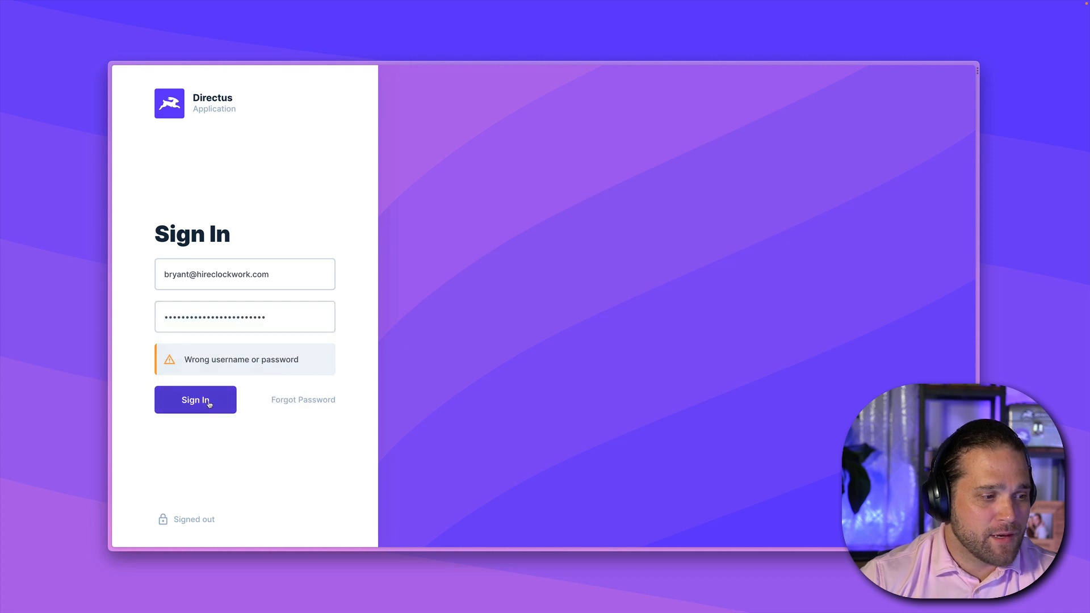
click(196, 400)
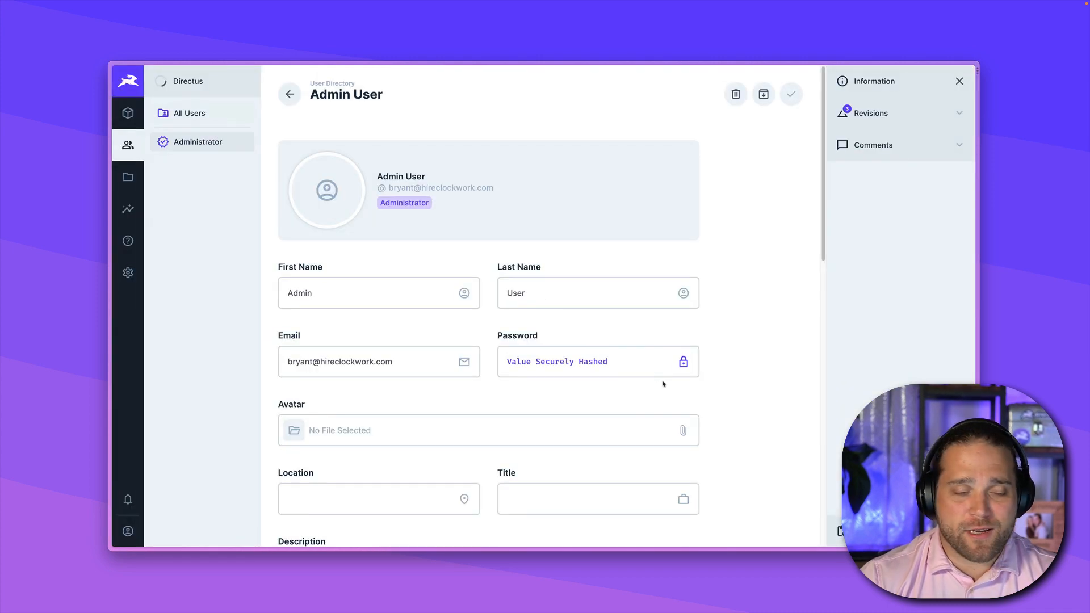
Tour Content, User Directory, File Library, Data Model, Roles and Flows, ending on the empty Content area.
click(127, 113)
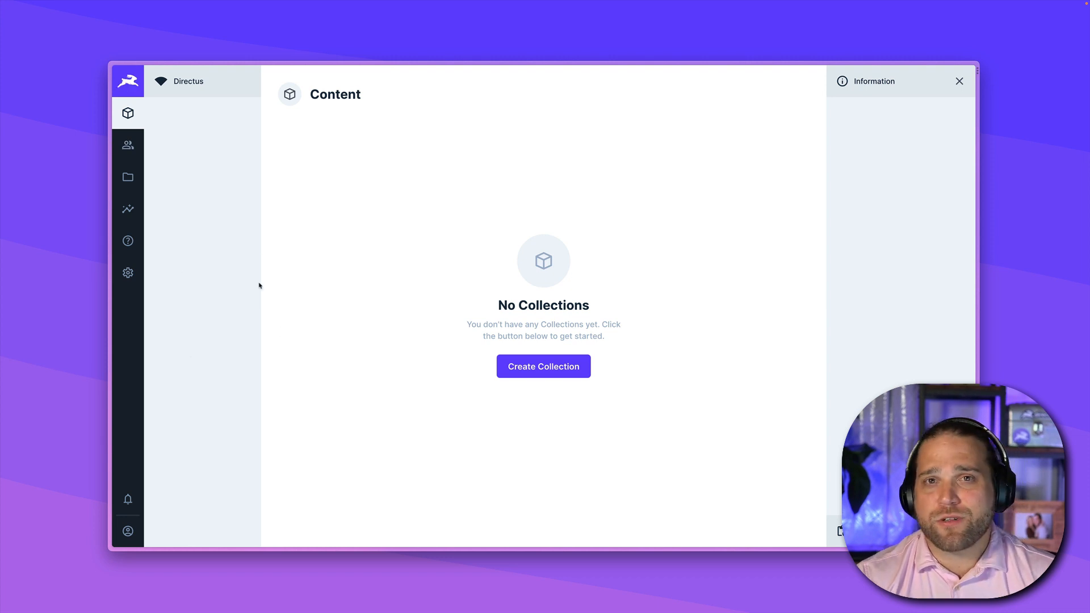
mouse_move(166, 196)
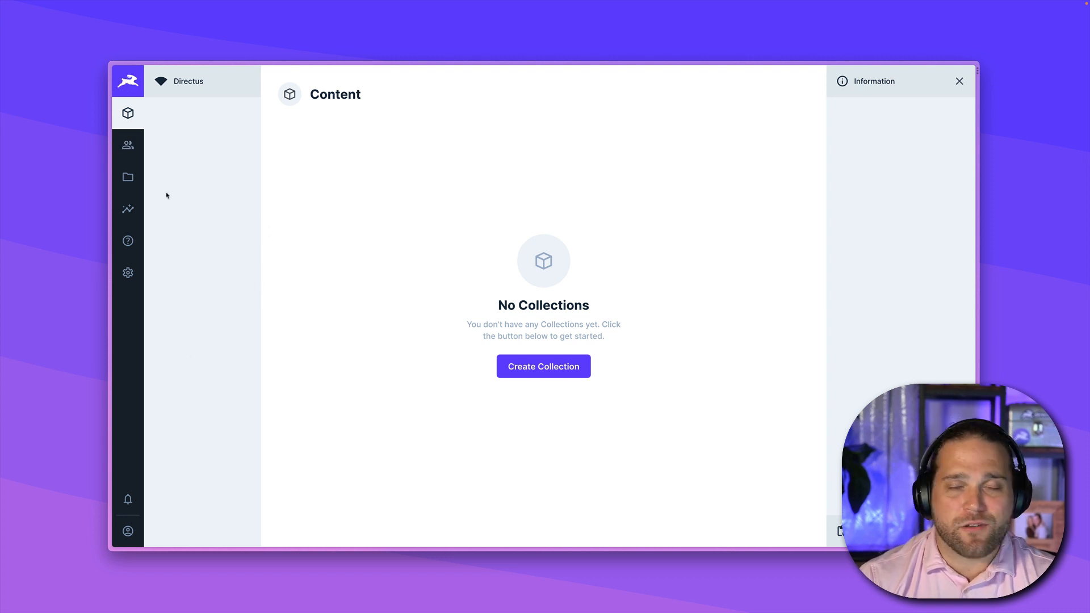
mouse_move(153, 141)
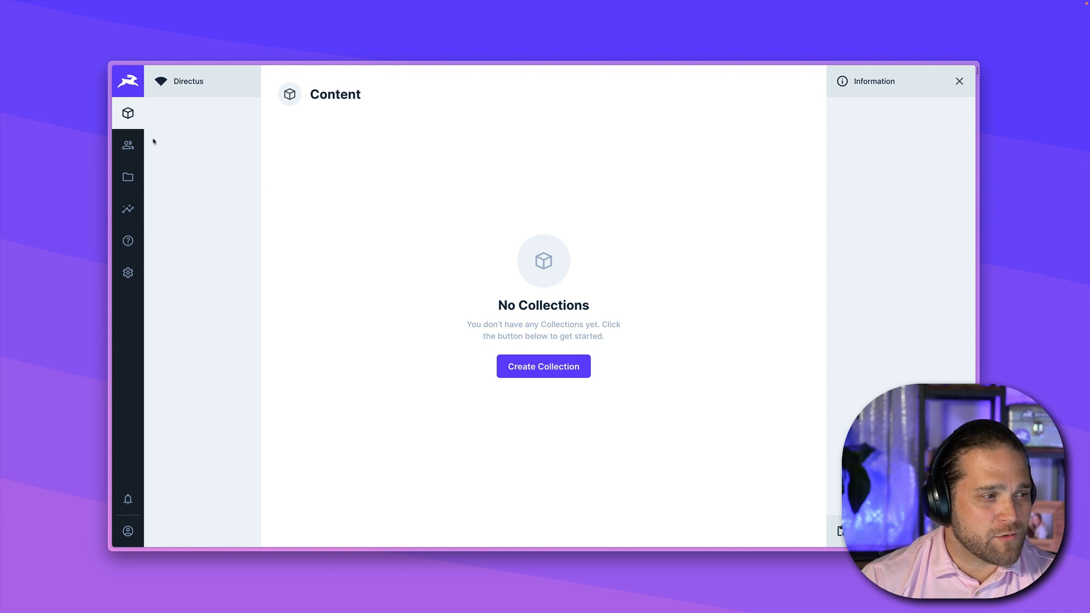
mouse_move(128, 112)
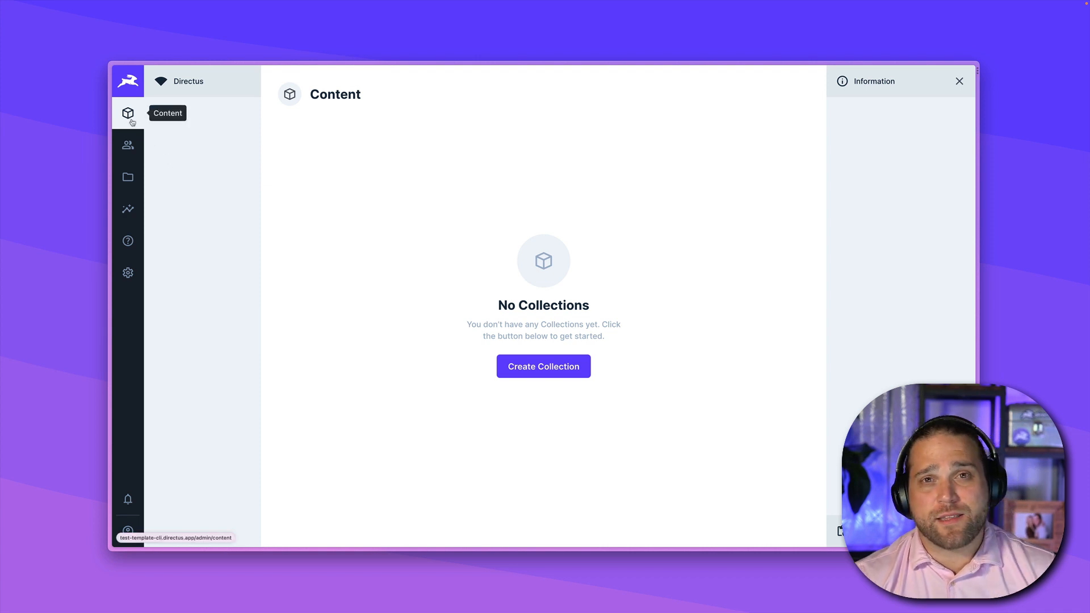
click(127, 144)
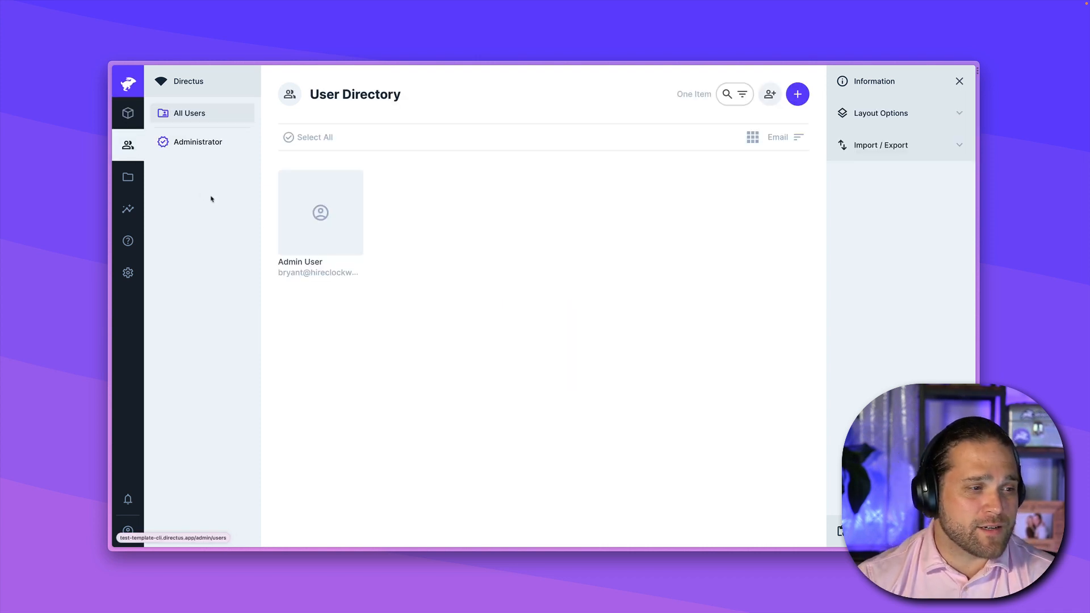
mouse_move(127, 177)
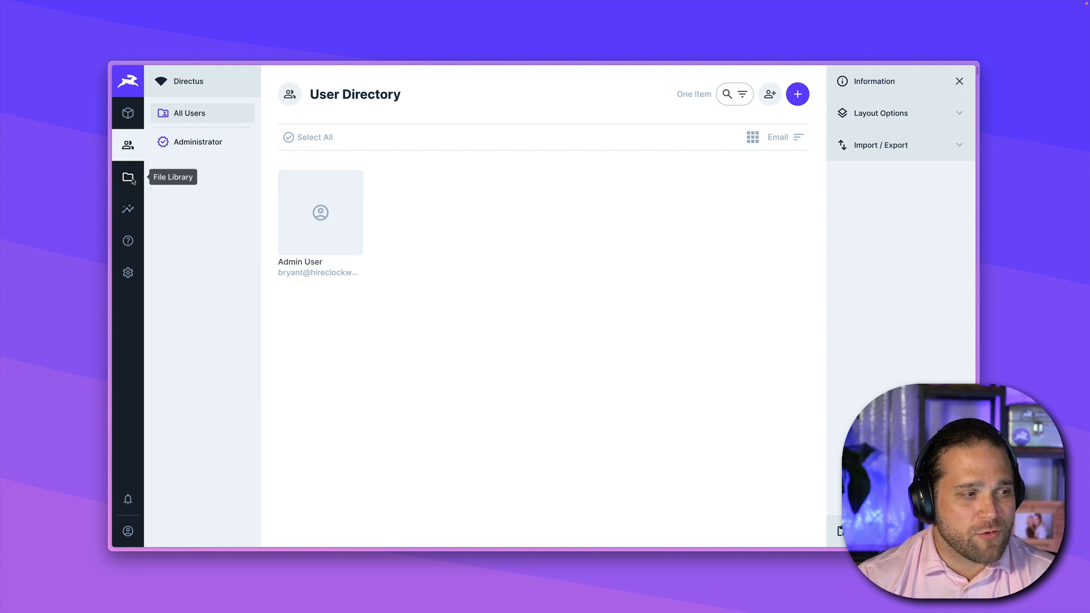
click(127, 176)
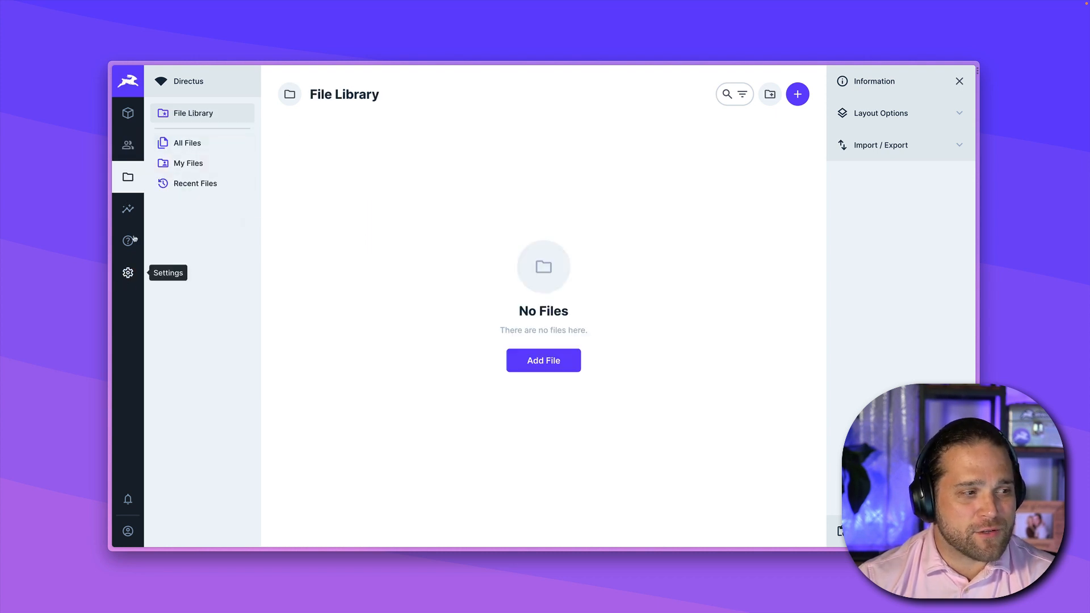
click(127, 273)
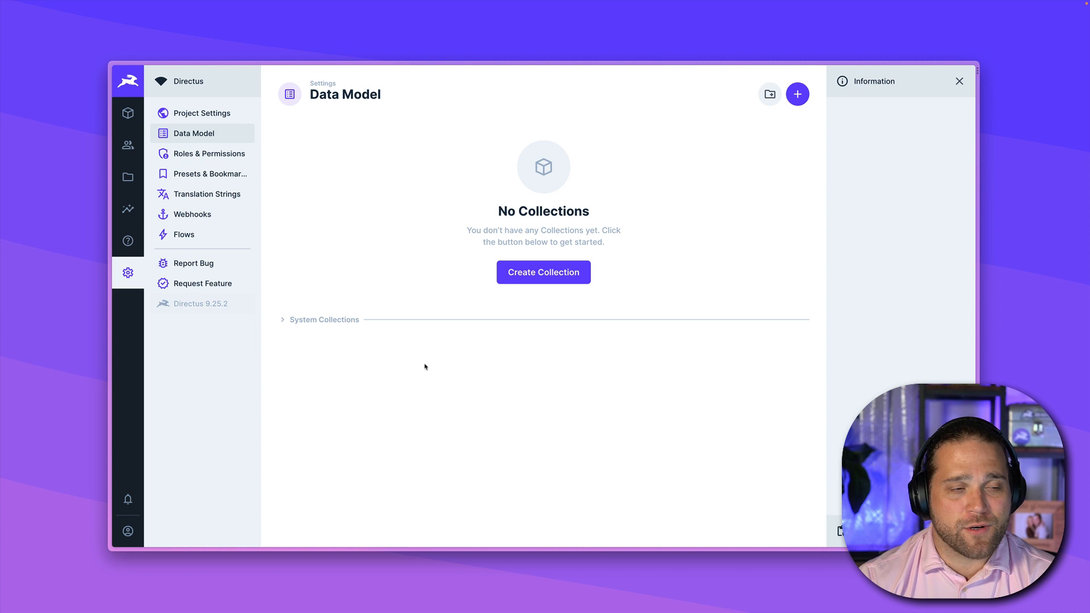
click(209, 153)
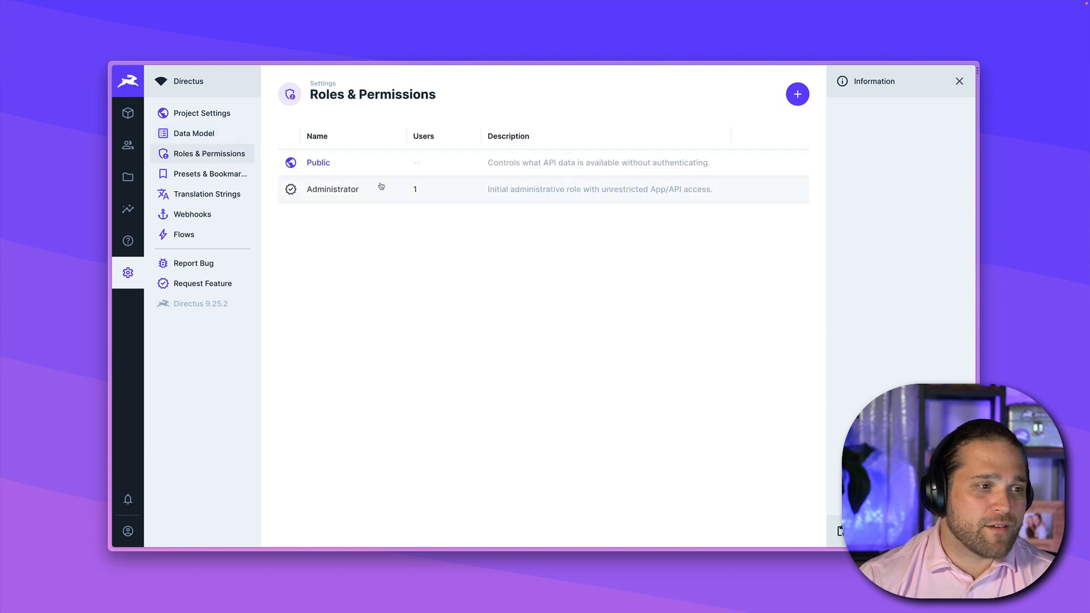
mouse_move(375, 275)
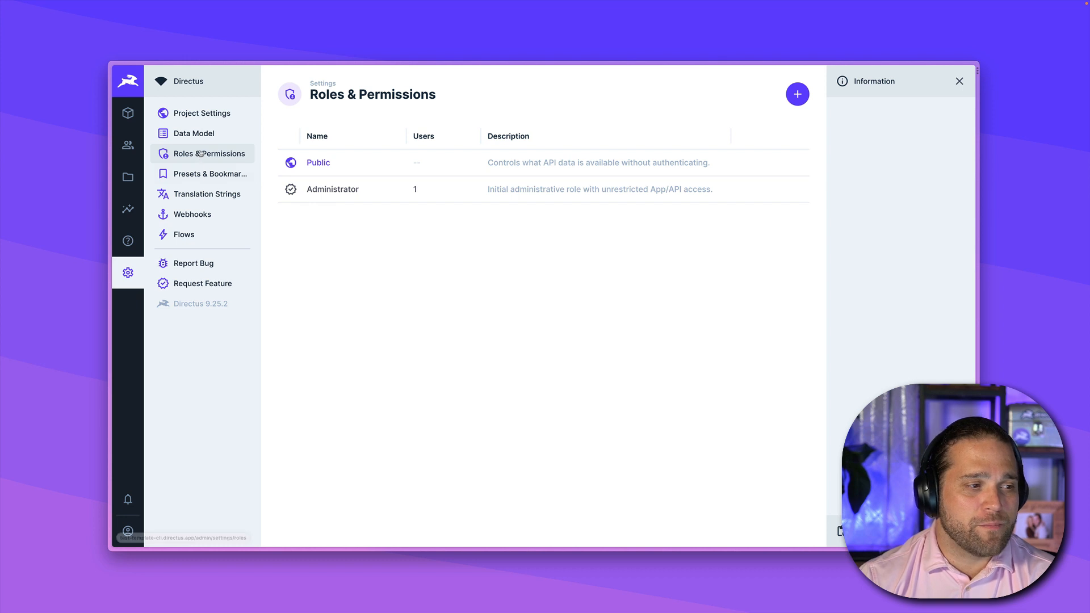
click(183, 234)
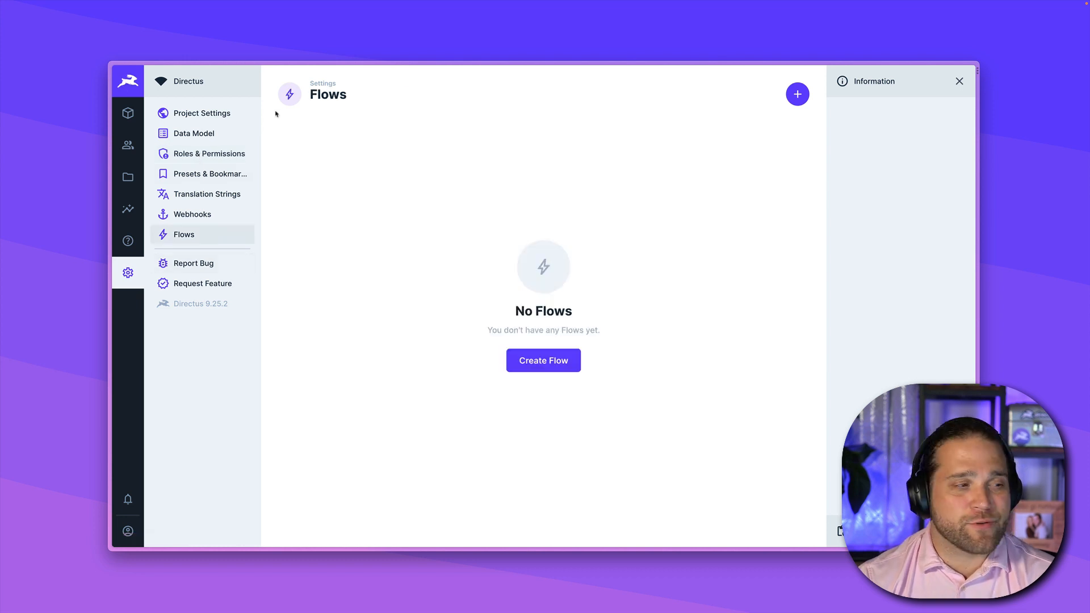
click(127, 112)
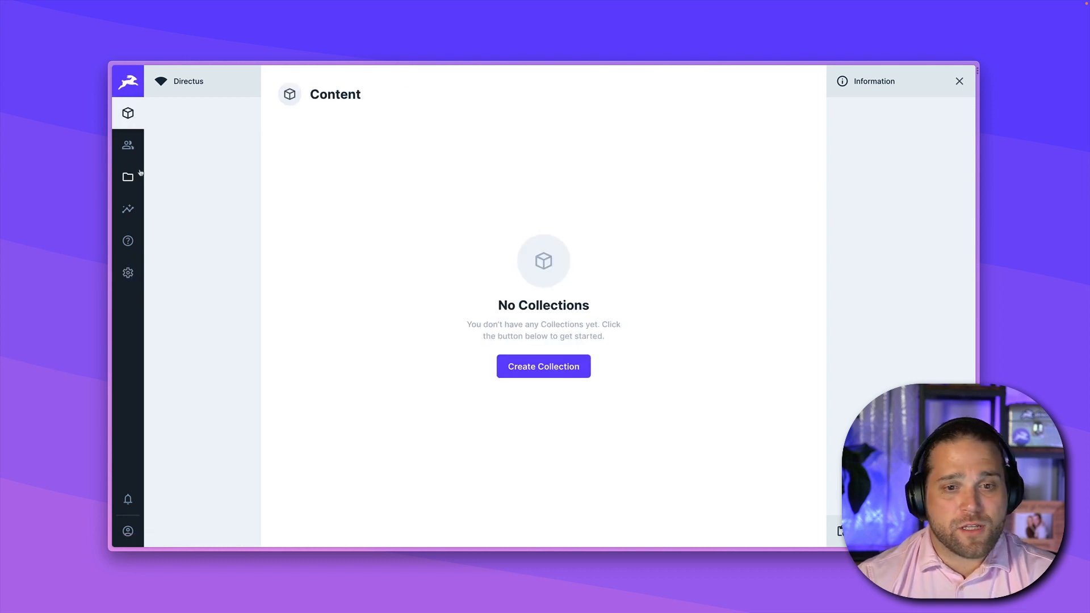
mouse_move(127, 145)
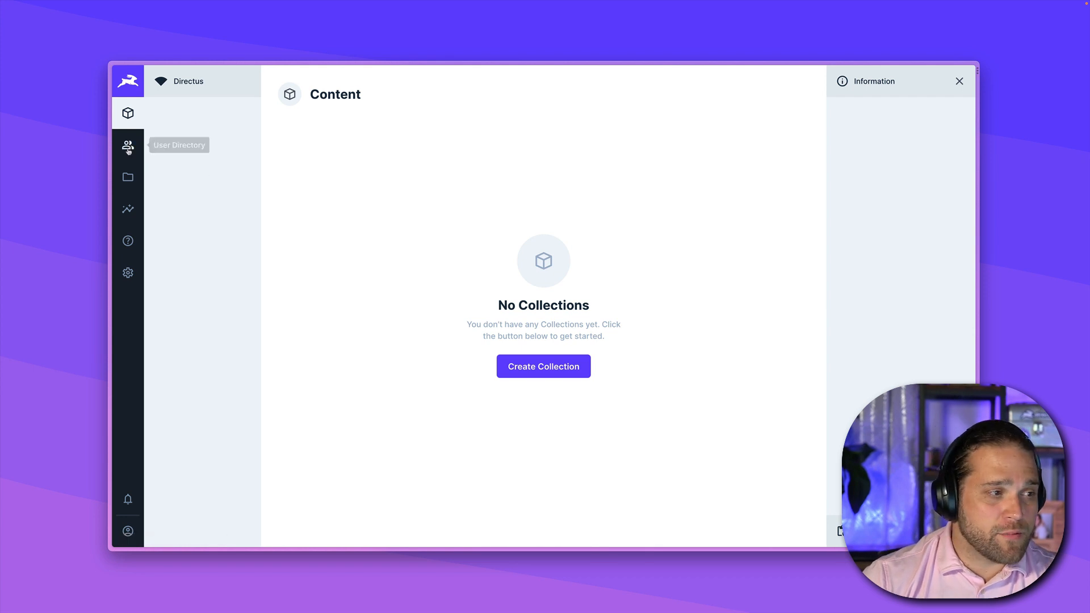
Generate a static access token for the Admin User and save the user.
click(128, 146)
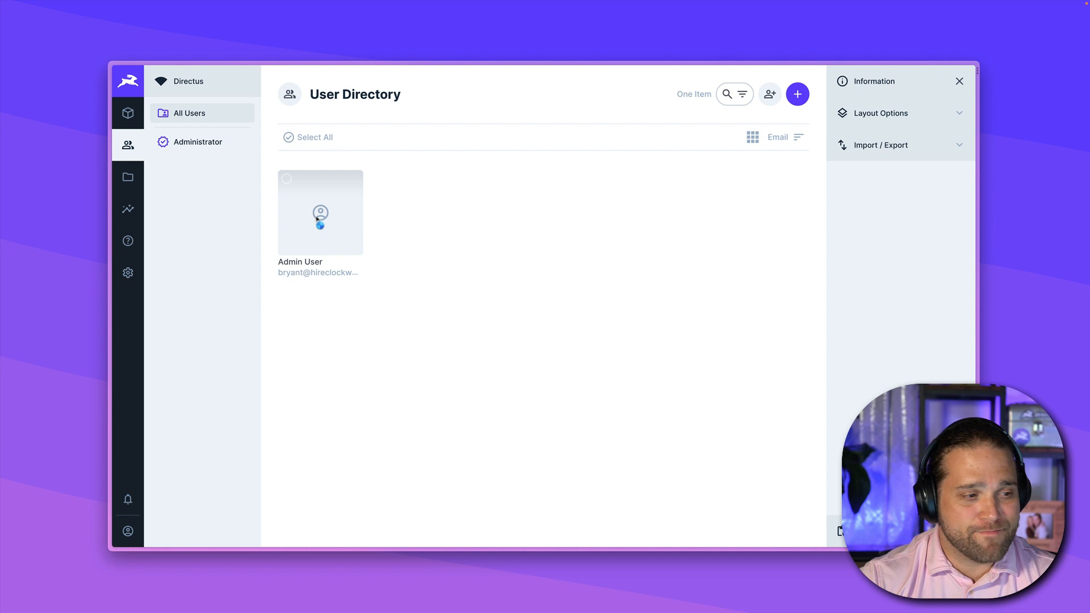
click(320, 217)
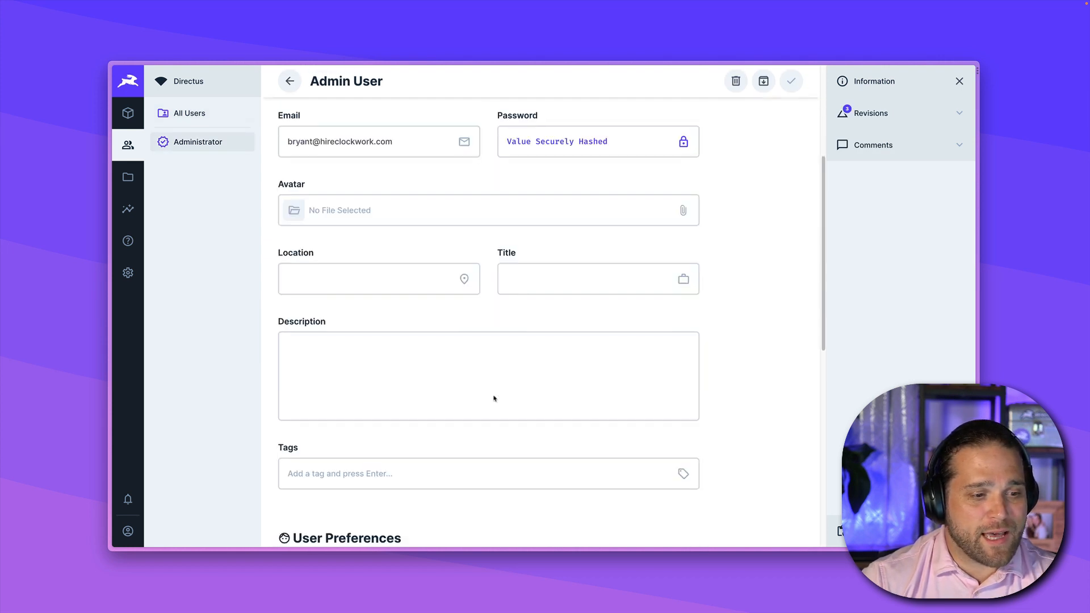
scroll(down, 3)
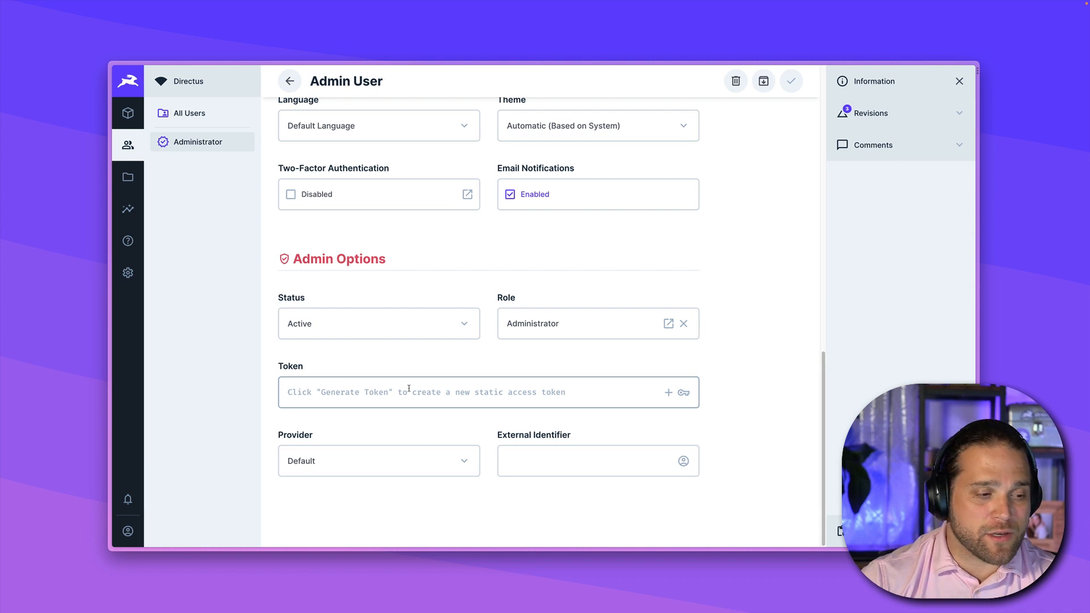
click(409, 392)
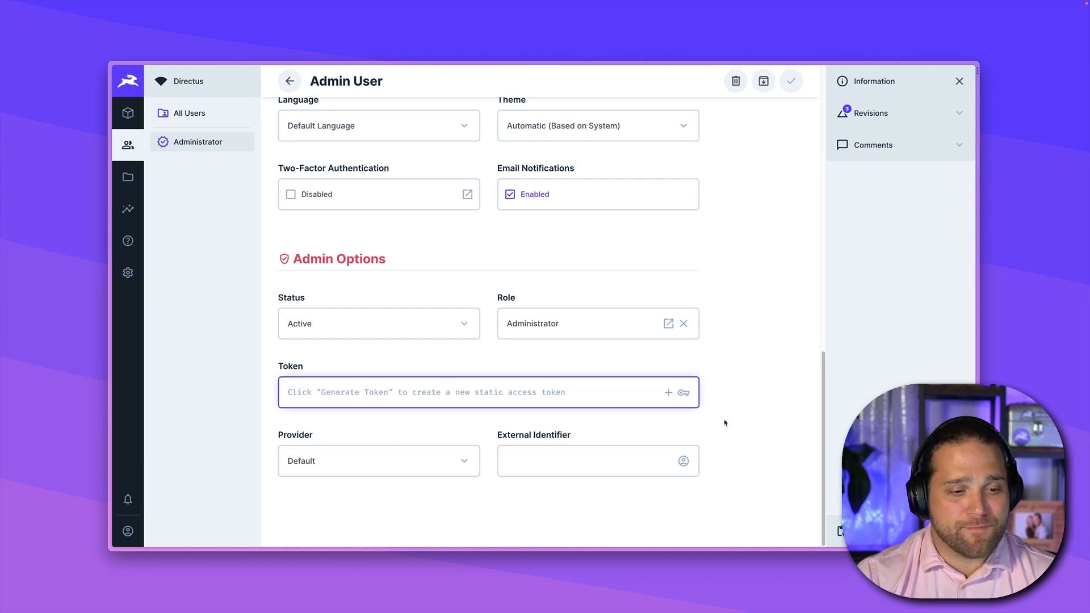
mouse_move(722, 429)
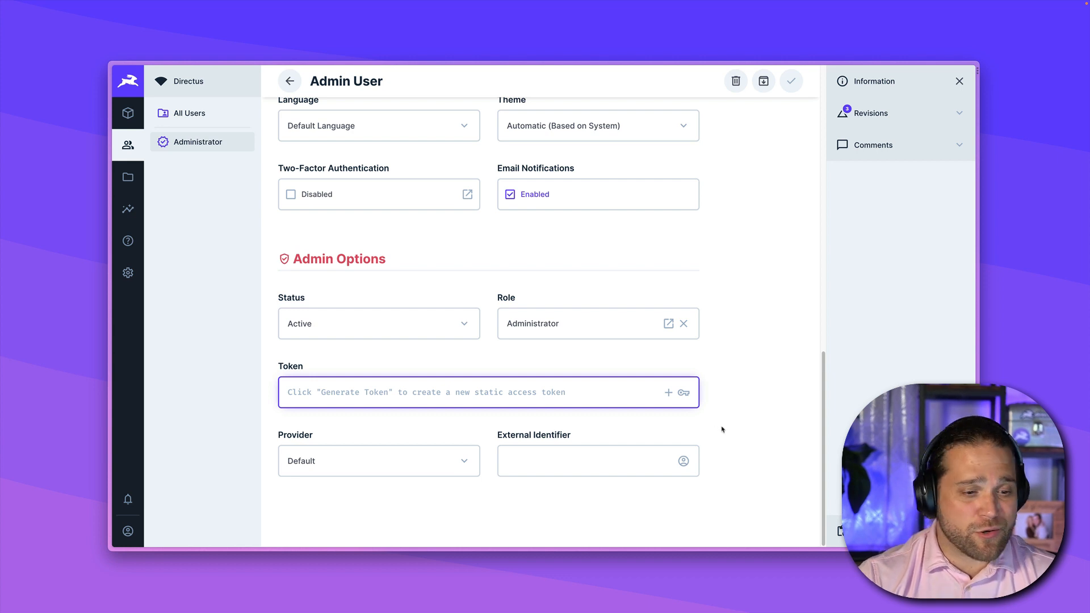
mouse_move(592, 351)
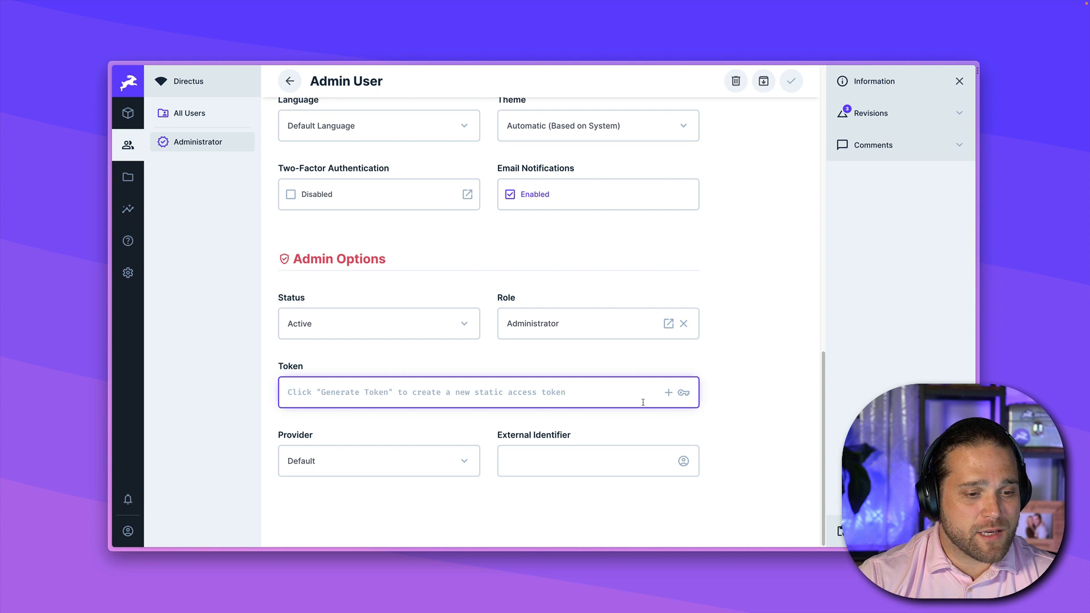
click(668, 392)
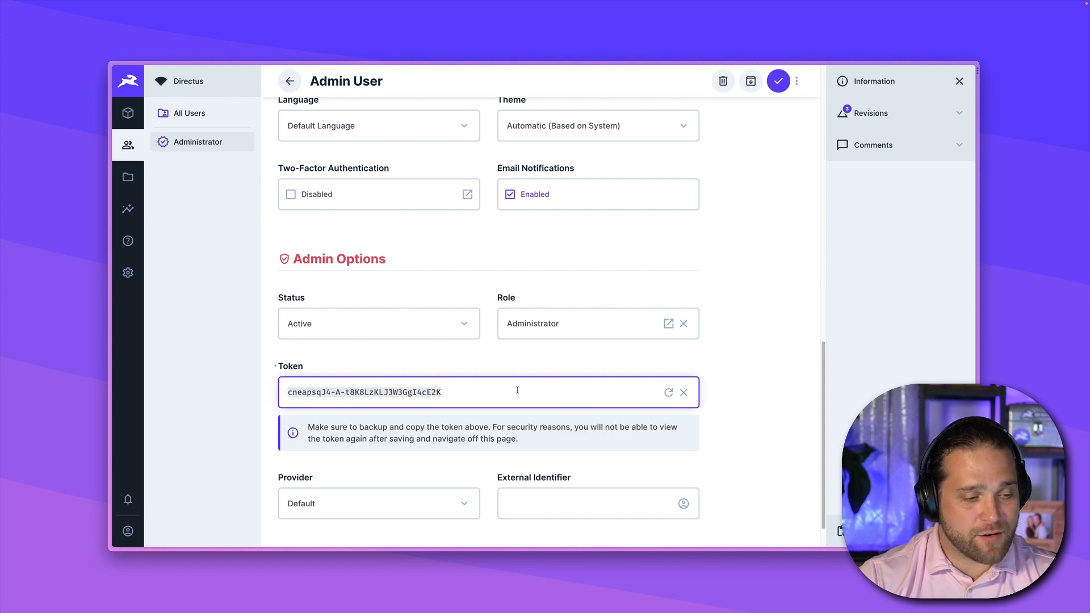
mouse_move(565, 372)
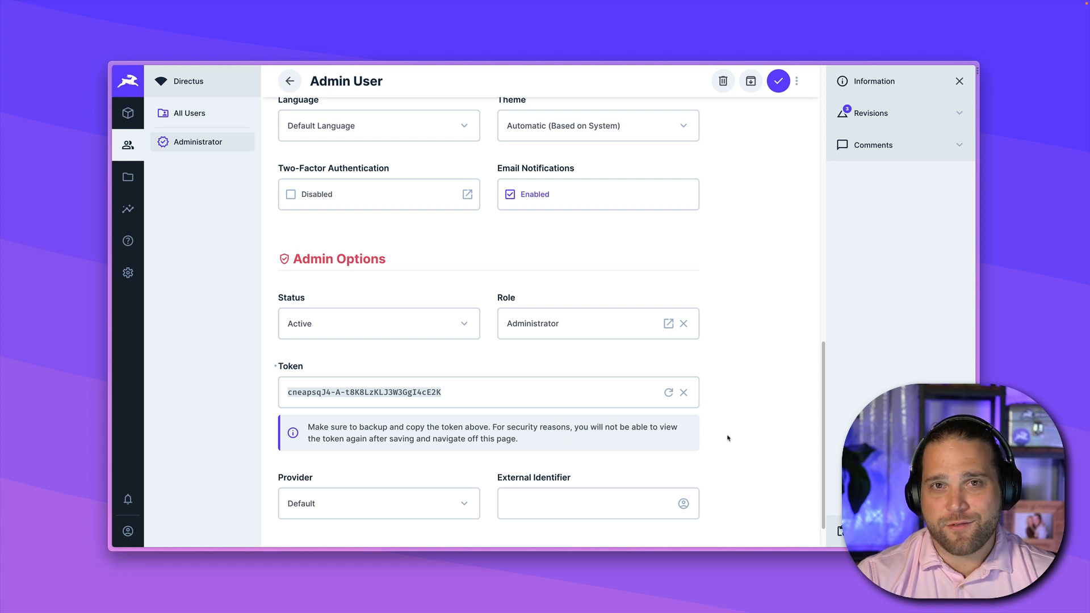
mouse_move(779, 118)
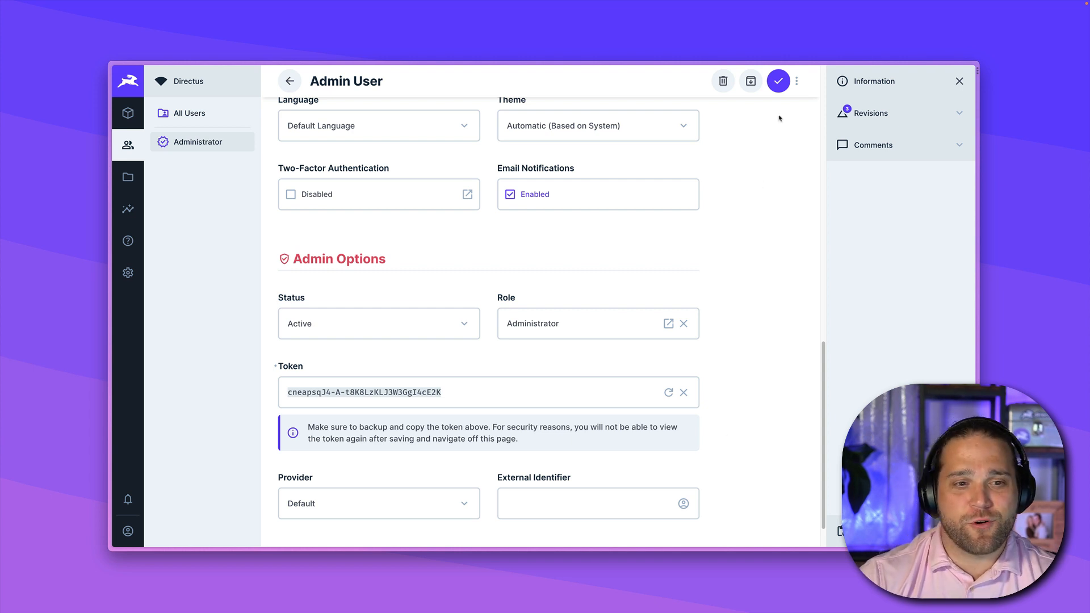
mouse_move(778, 82)
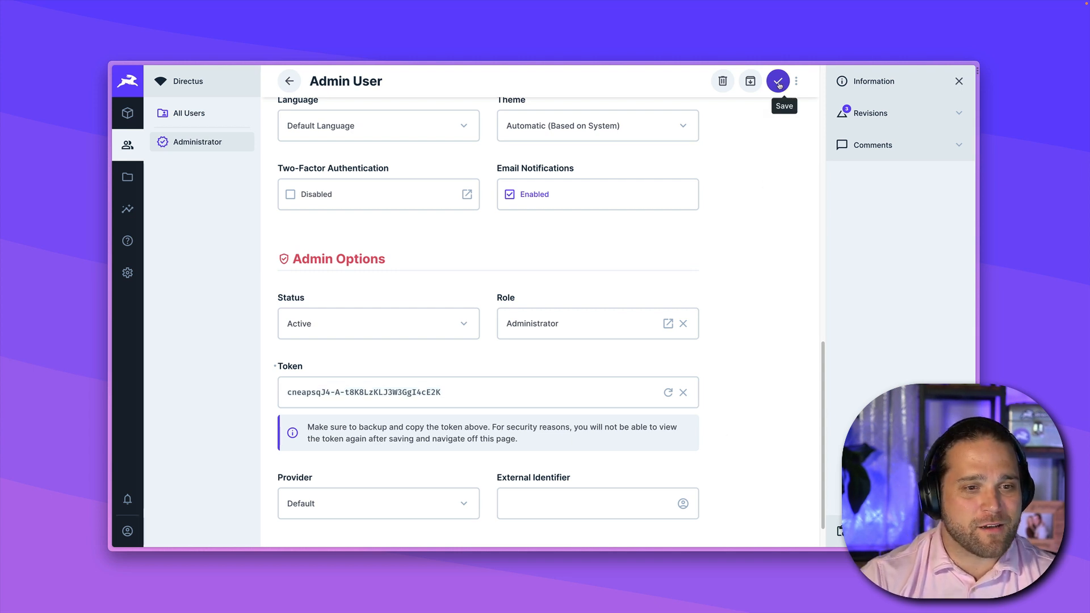
click(778, 81)
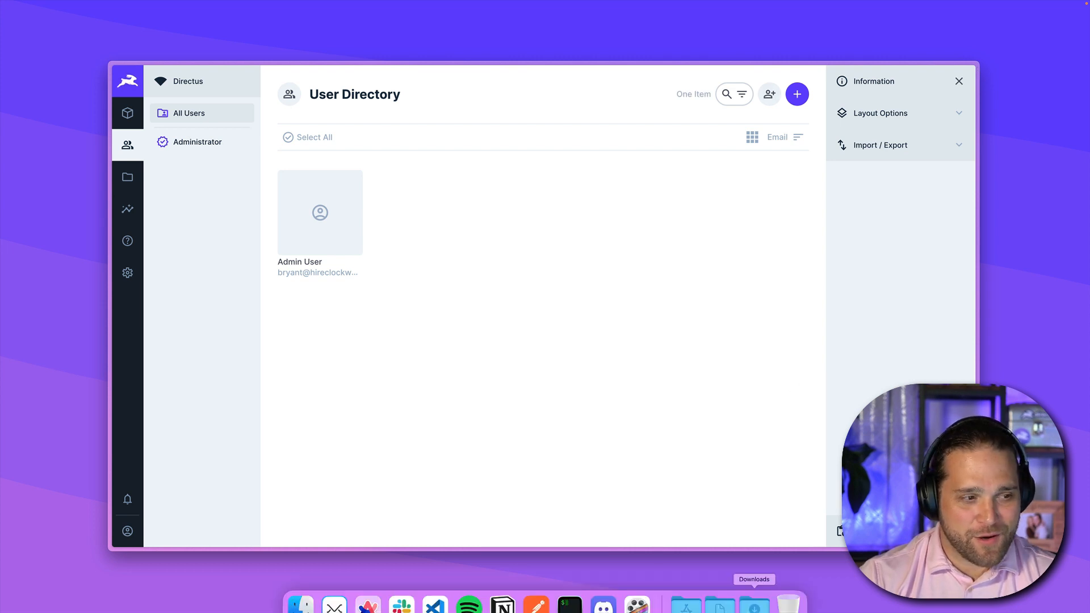
mouse_move(639, 590)
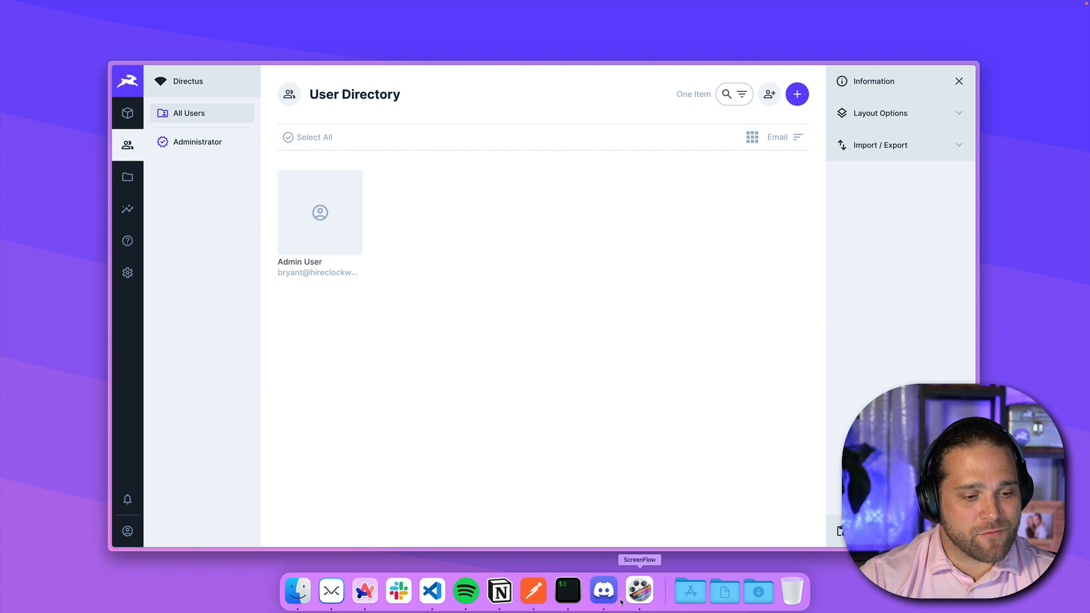
Run npx directus-template-cli apply in Terminal and answer y to install the package.
click(567, 590)
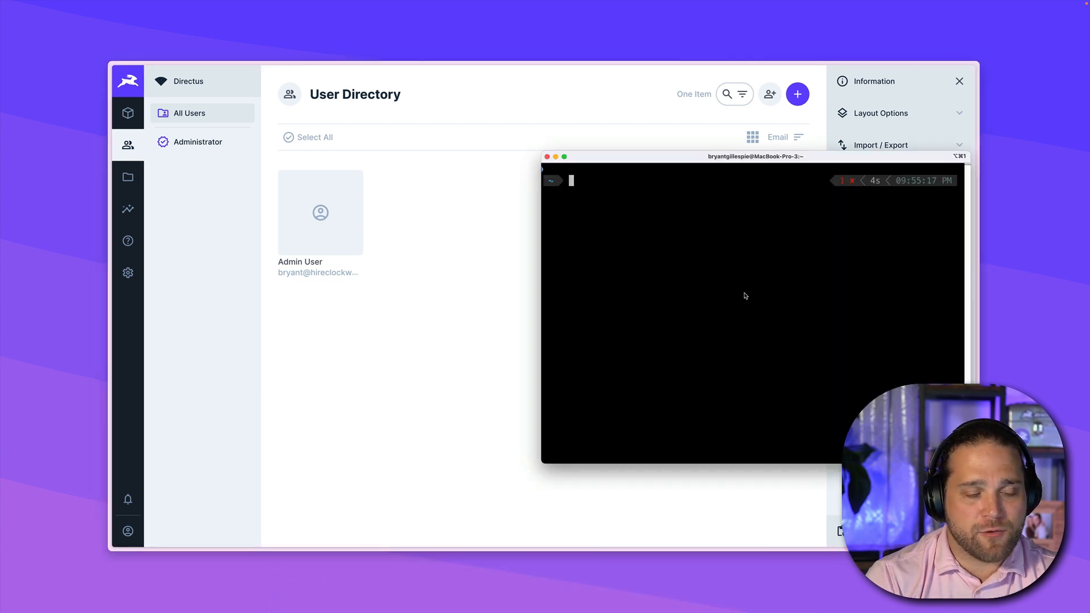
text(npx)
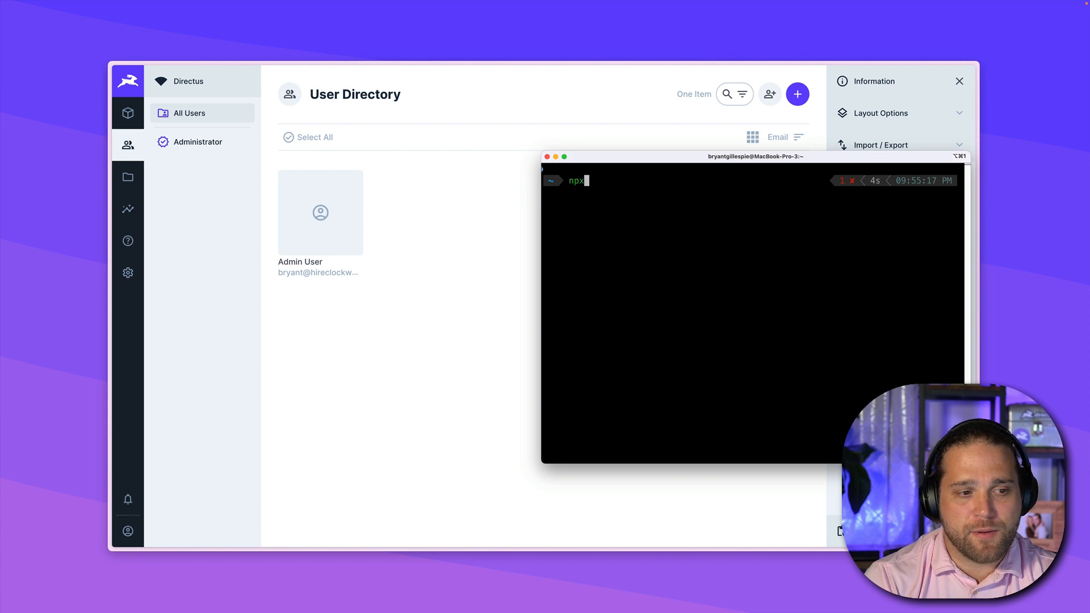
text(directus-template-cli appl)
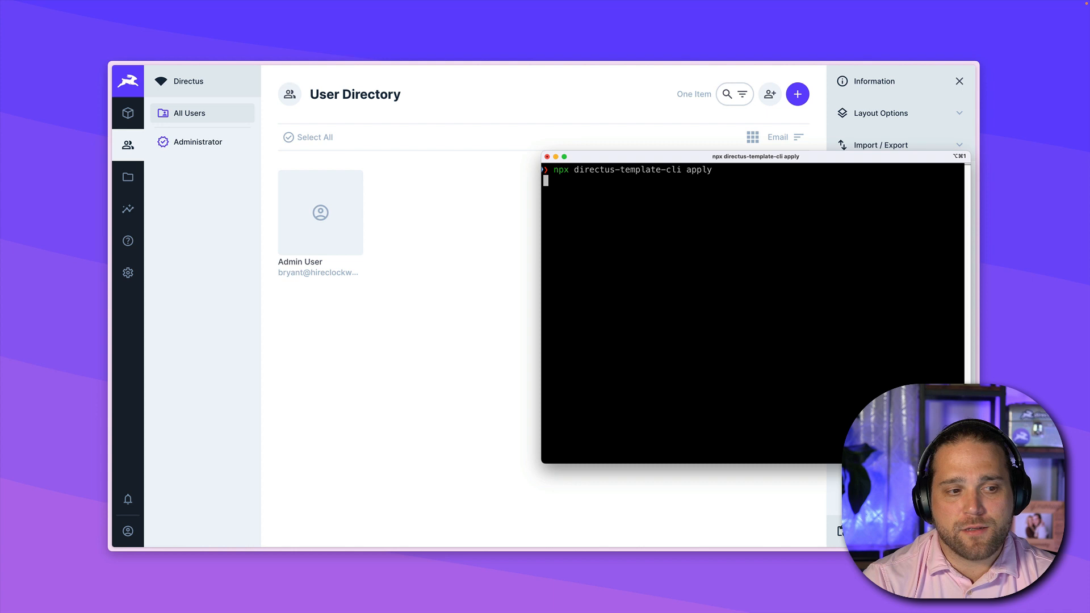
text(y) y)
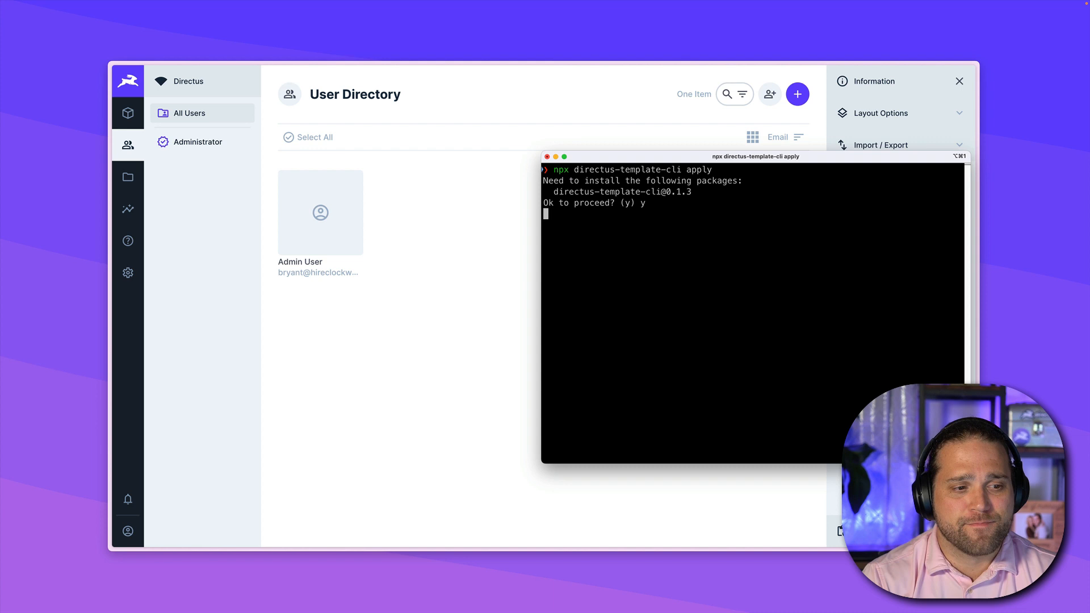
Choose the Headless CMS – Website template, submit the Directus URL and admin token, and let it apply.
key(enter)
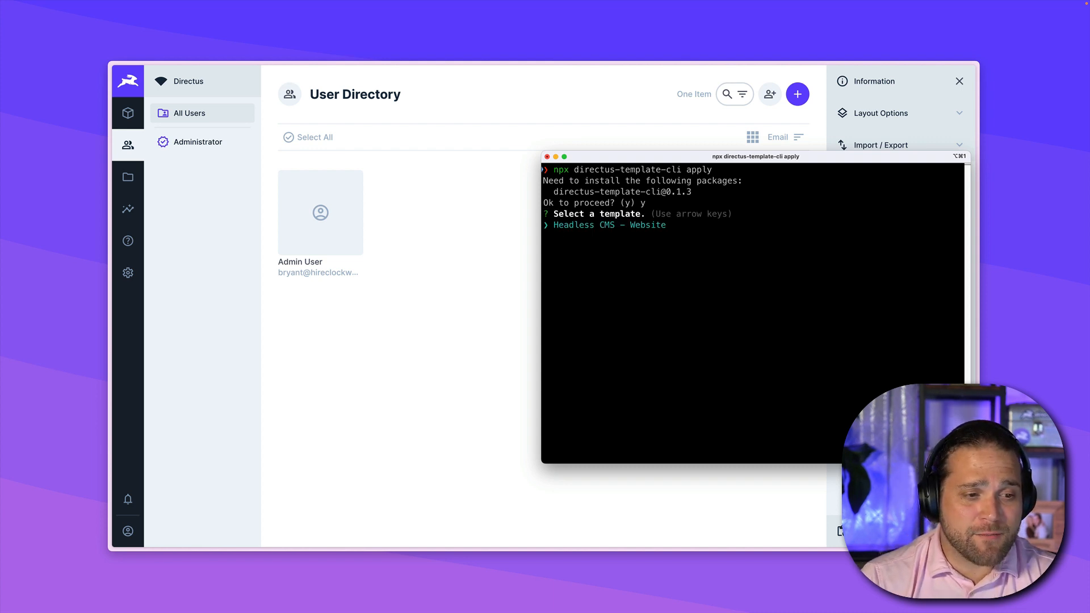
key(enter)
text(https://test-template-cli.directus.app)
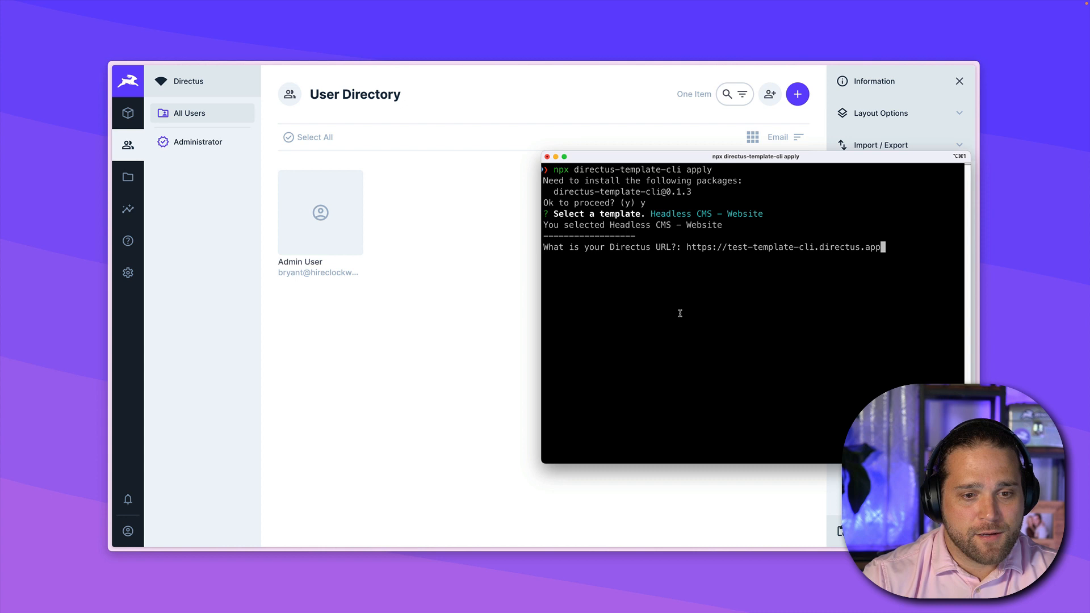
key(Enter)
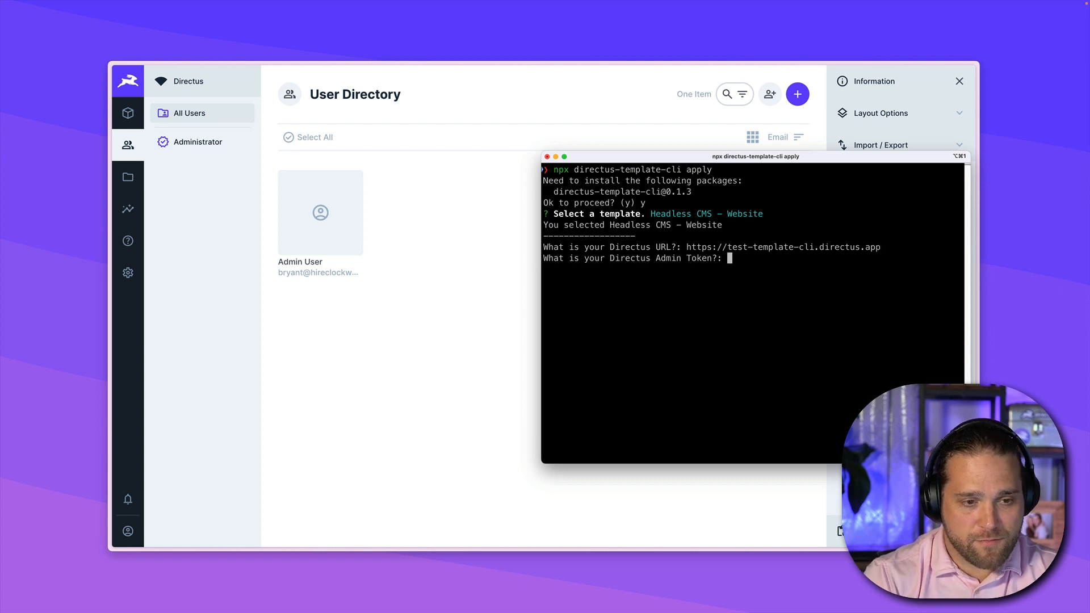
key(cmd+space)
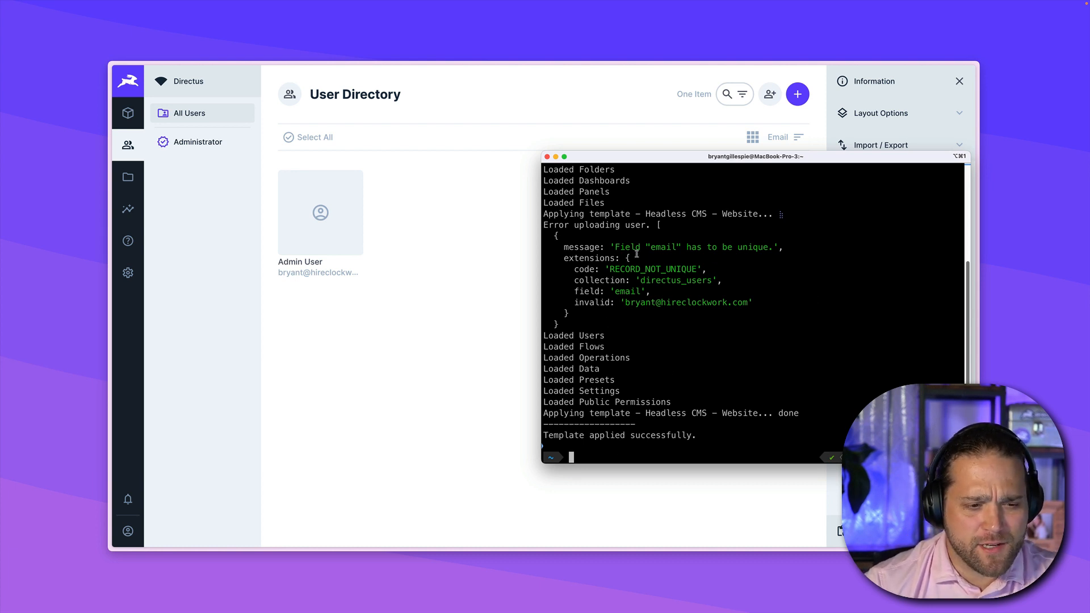
mouse_move(428, 271)
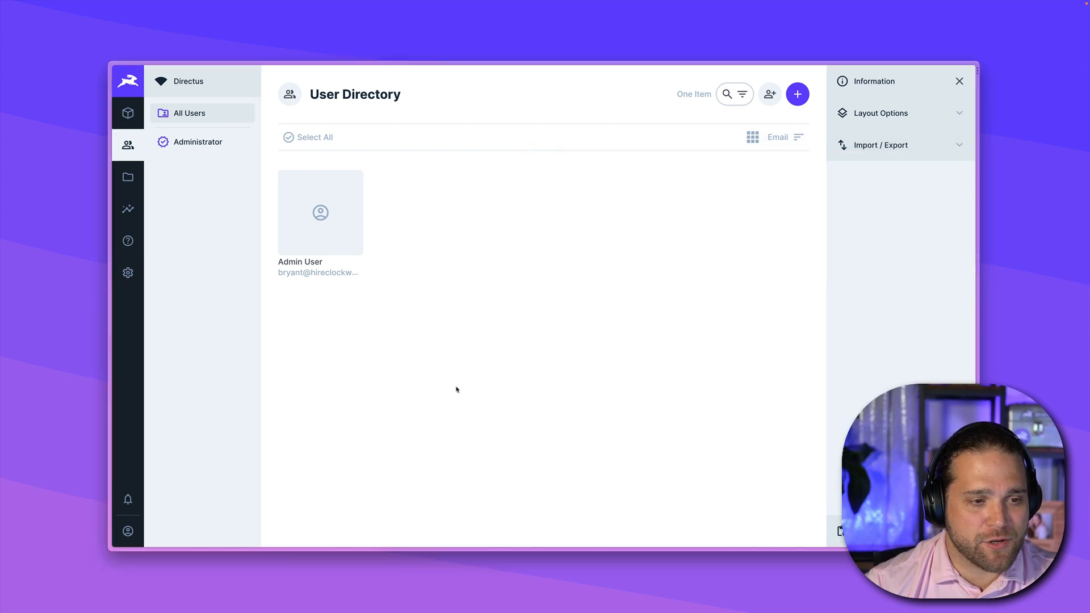
View the imported content collections and the eight-user directory with its new roles.
click(127, 113)
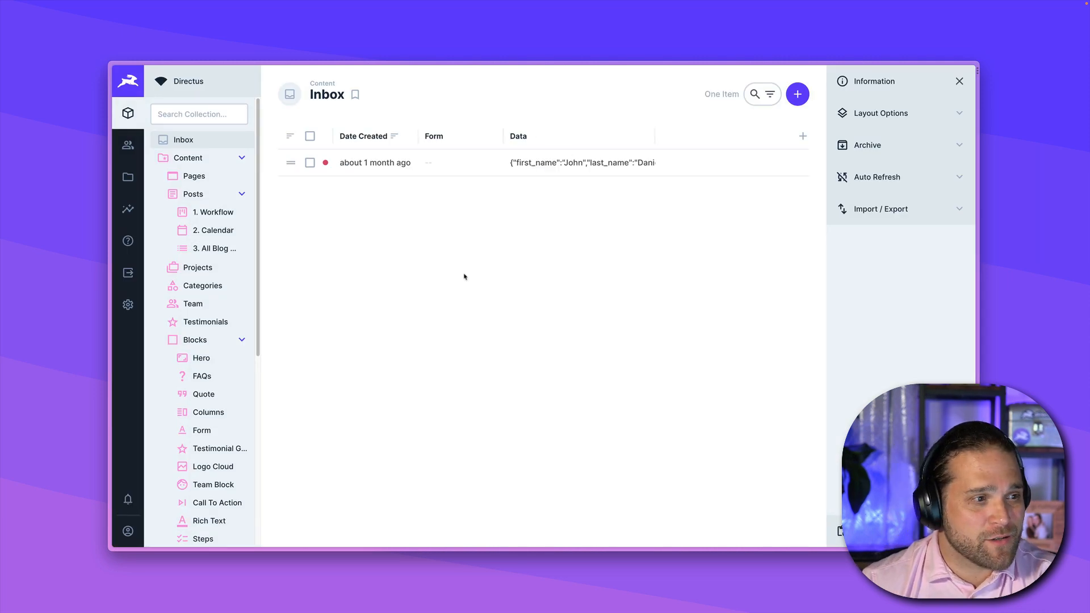
scroll(down, 3)
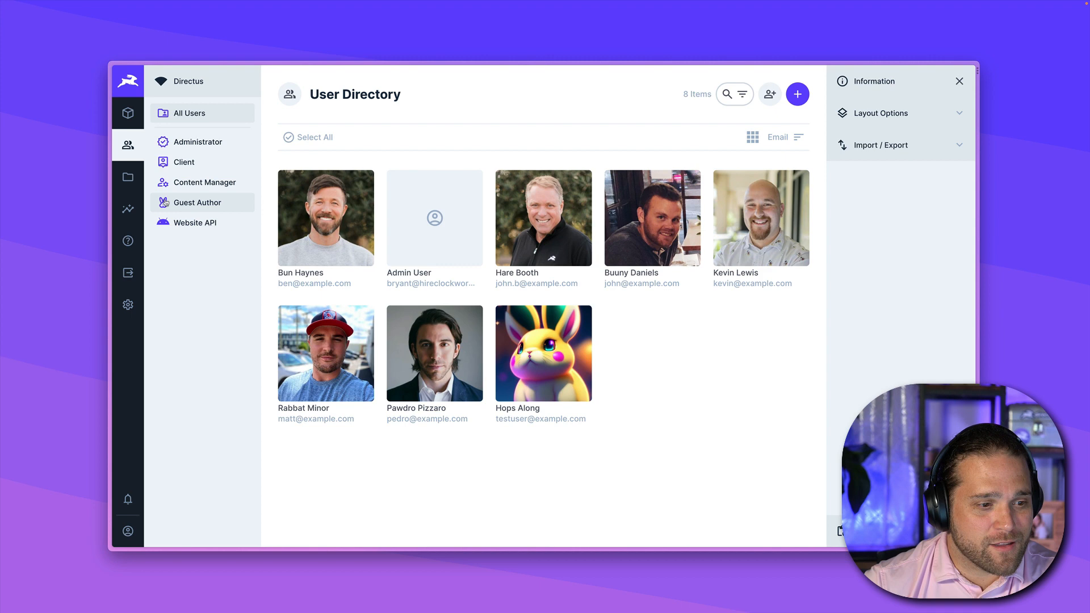
Review the populated file library, Content Workflow dashboard and five active flows, then the content collections.
click(127, 176)
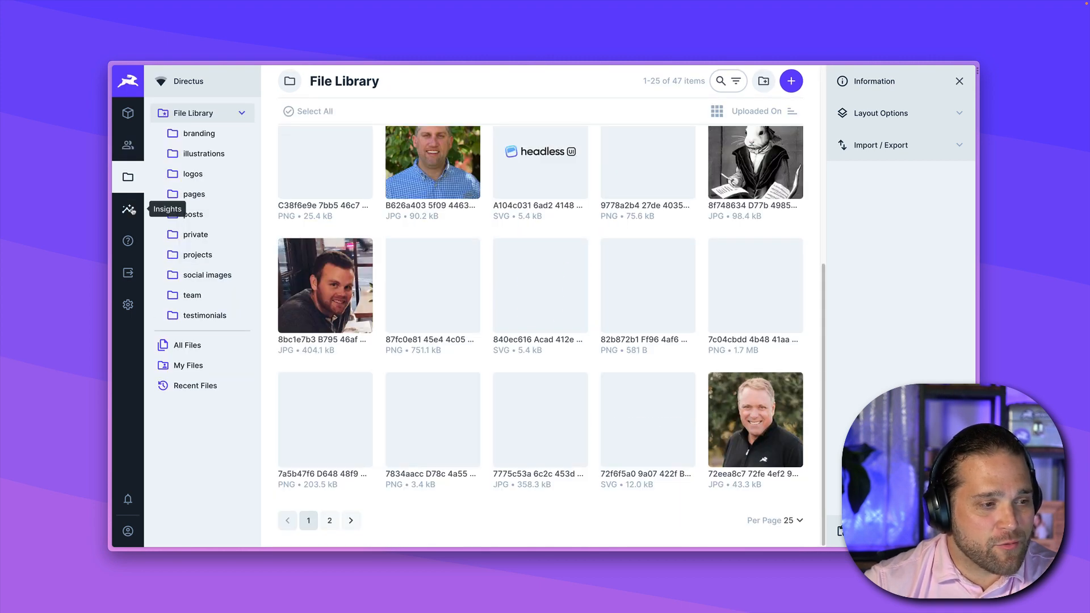
click(128, 209)
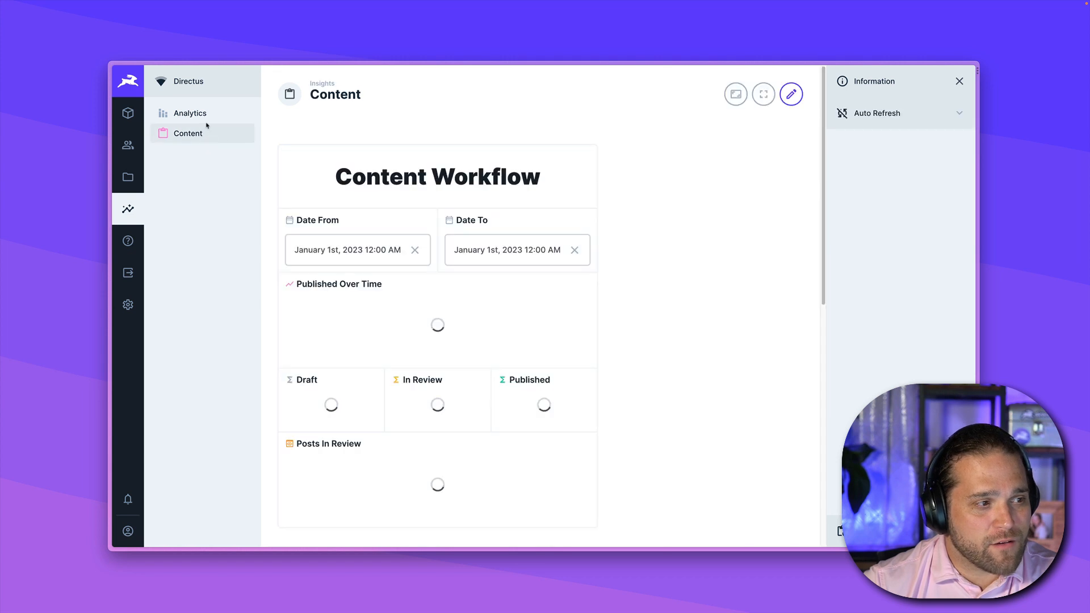
scroll(down, 3)
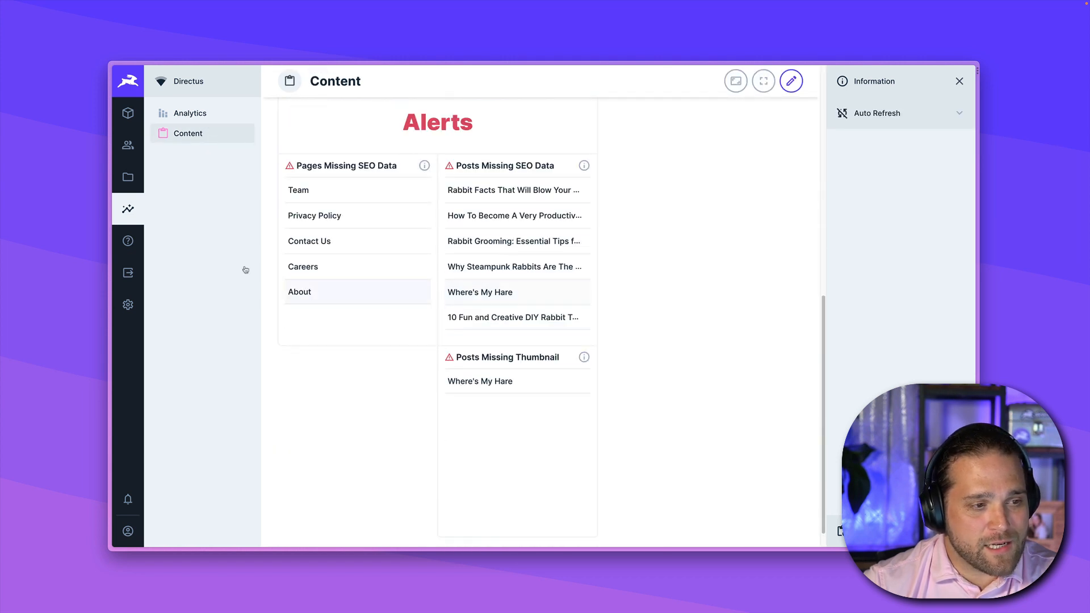
click(127, 305)
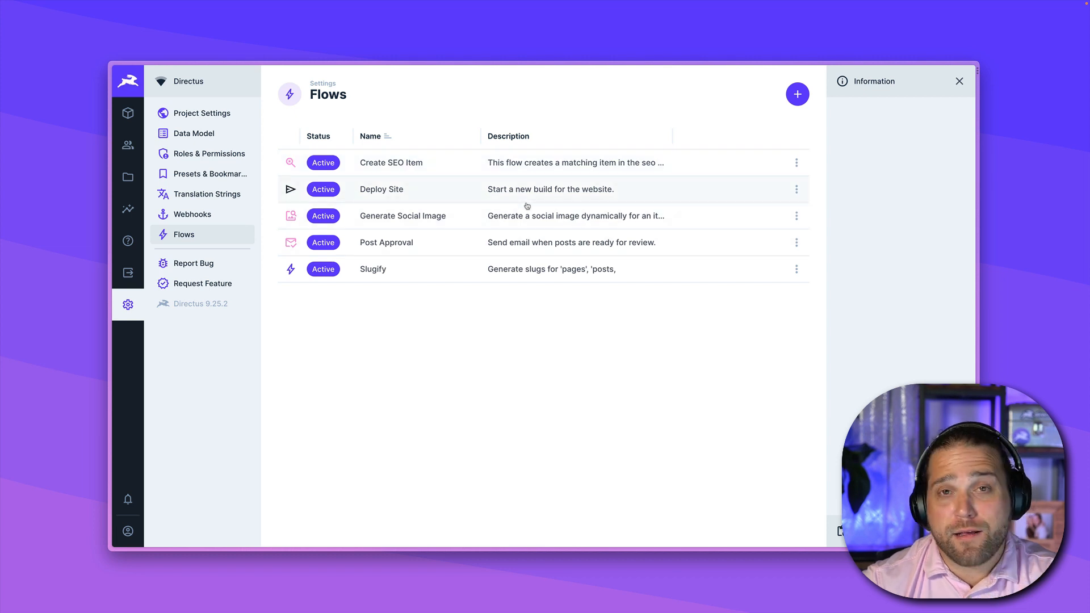
mouse_move(465, 189)
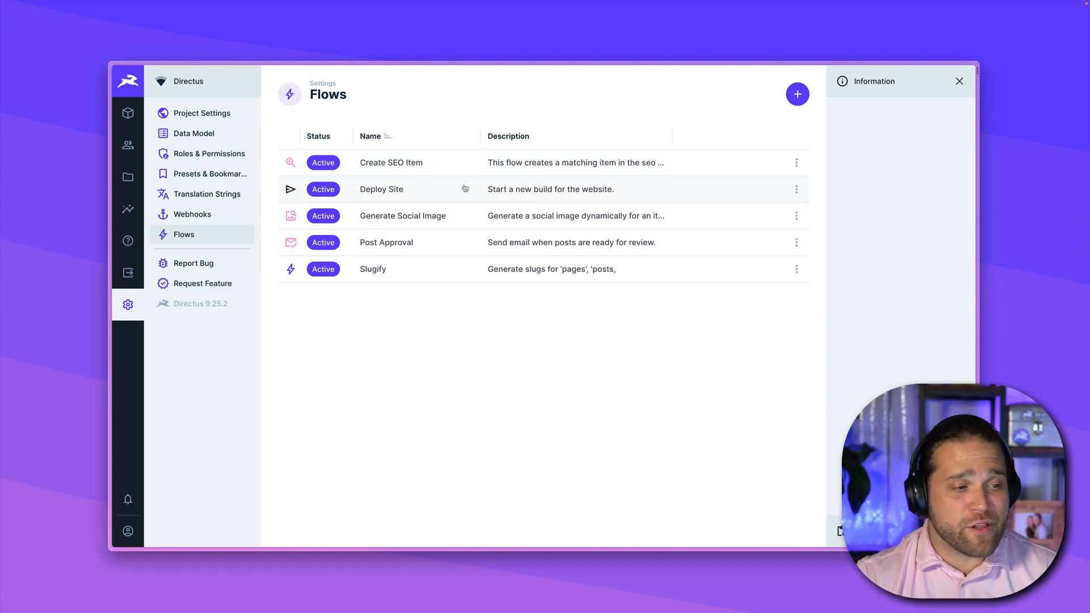
mouse_move(504, 416)
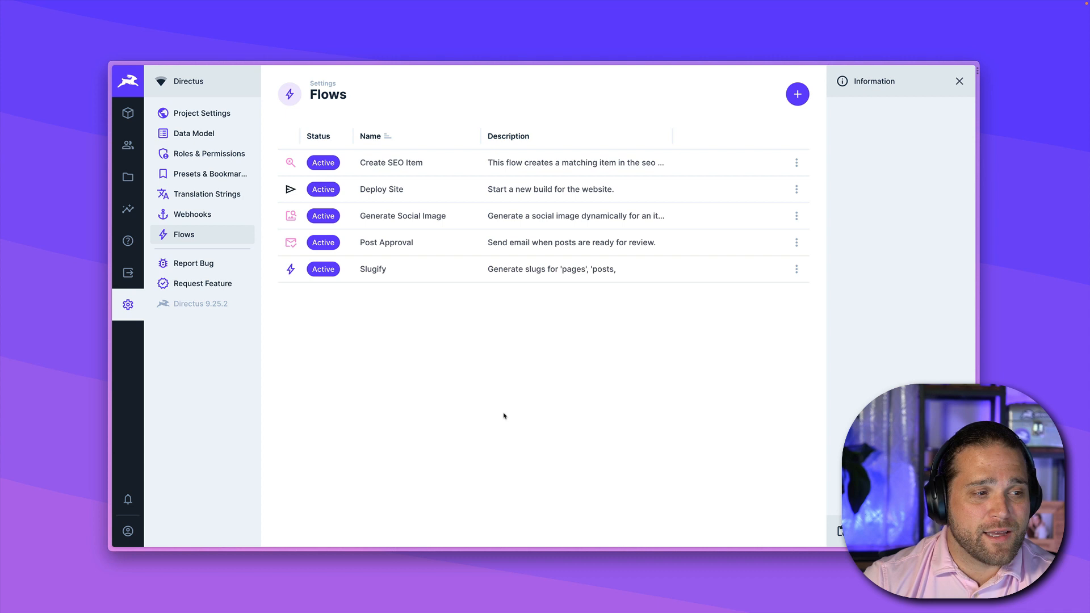
click(128, 112)
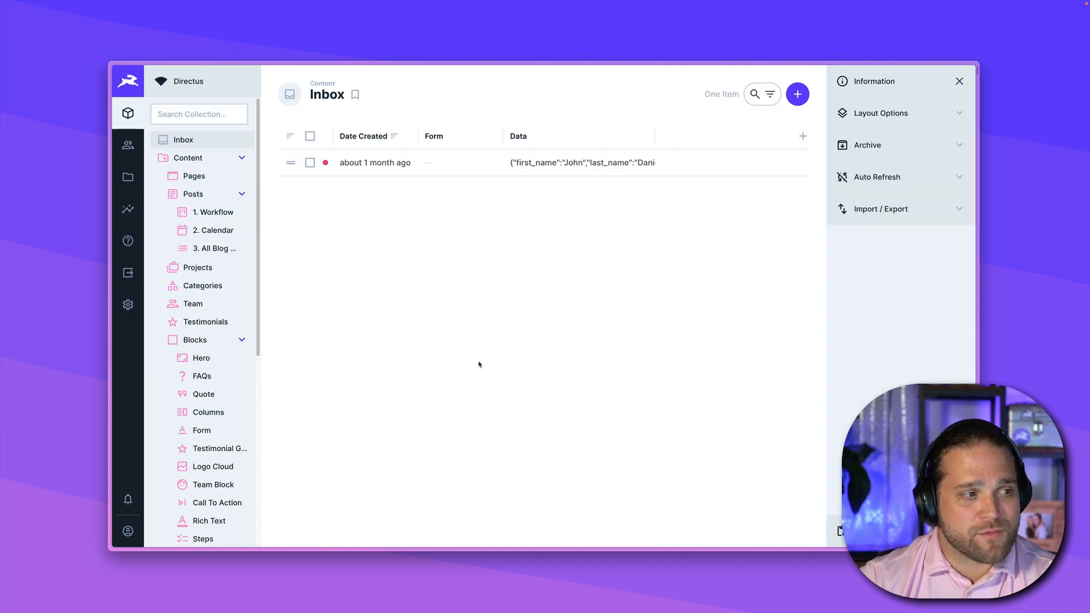